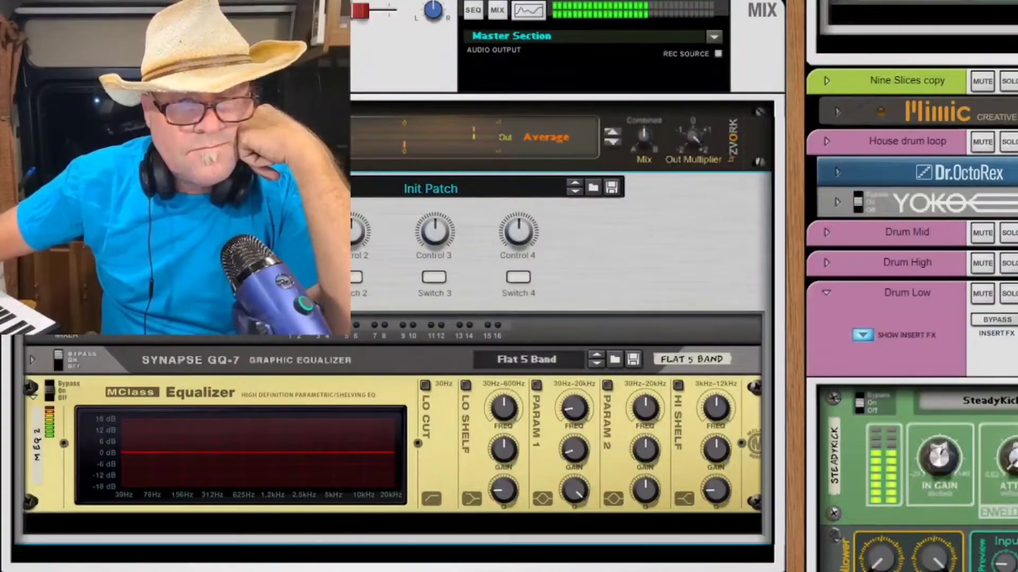
pyautogui.moveTo(533, 280)
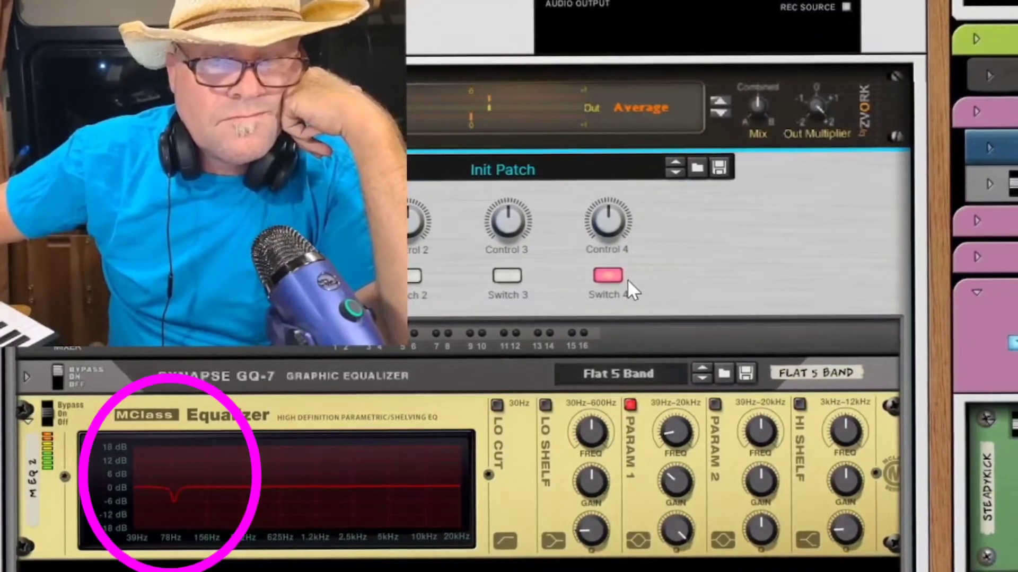
pyautogui.moveTo(607, 284)
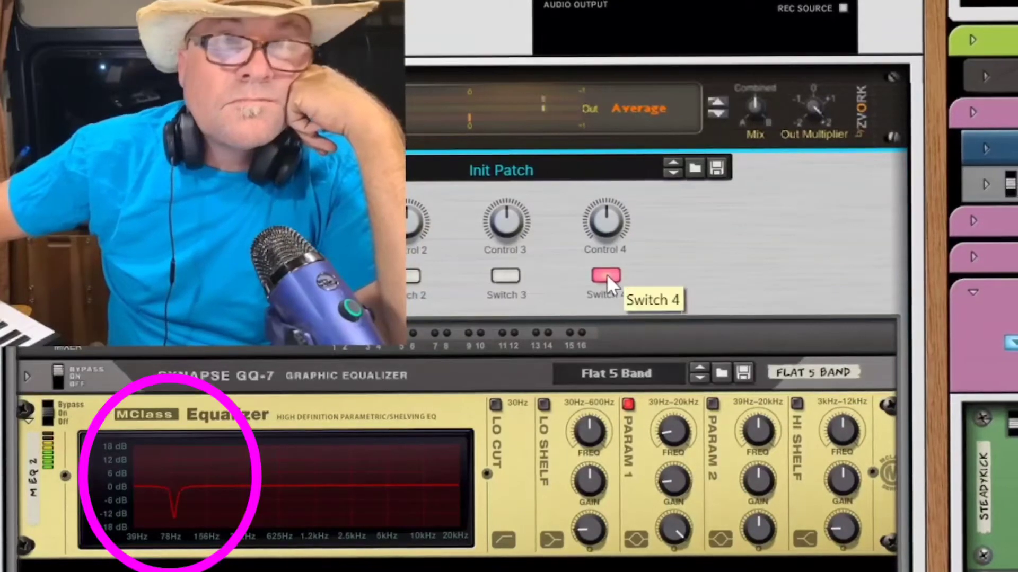
# Step: Toggle the low-frequency EQ cut, then start a new song with Kong Kit and two Dr.OctoRex devices
pyautogui.click(603, 287)
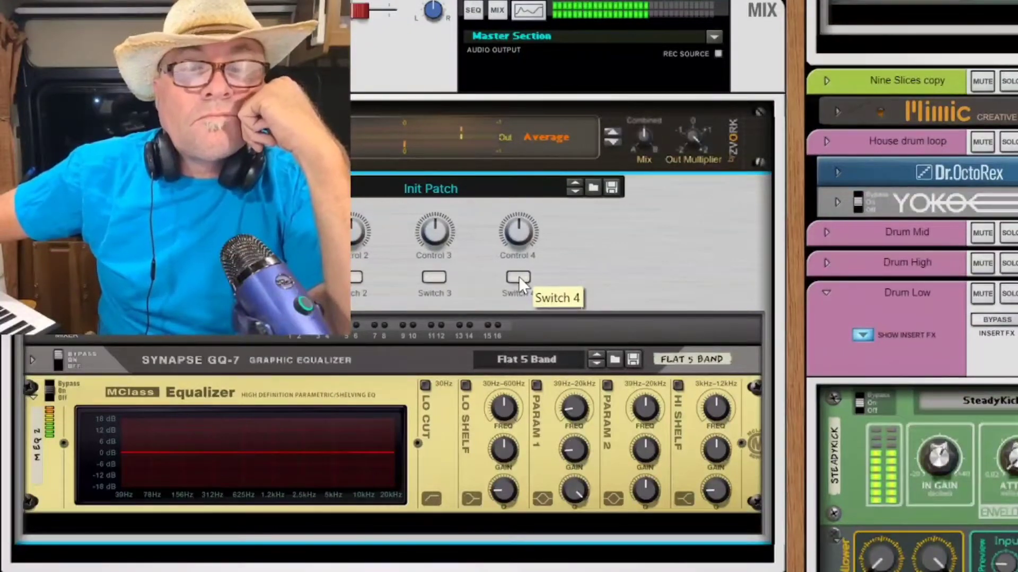
pyautogui.click(516, 280)
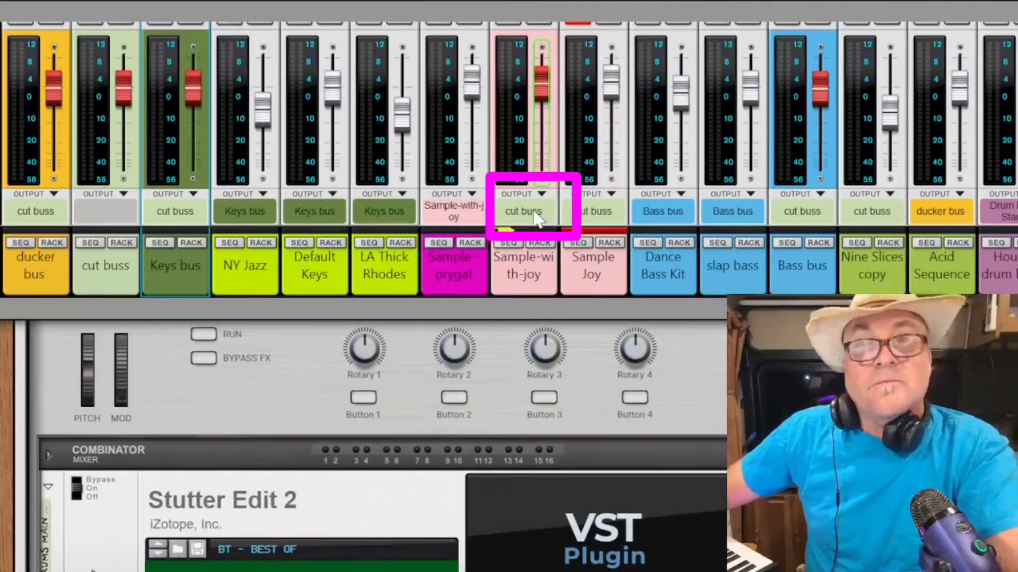
pyautogui.moveTo(670, 225)
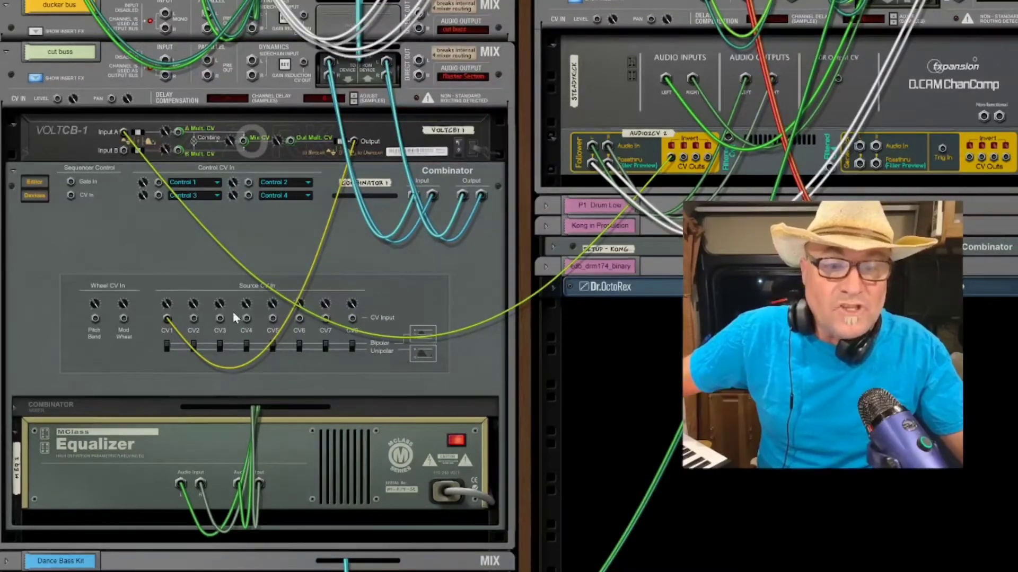
pyautogui.moveTo(168, 318)
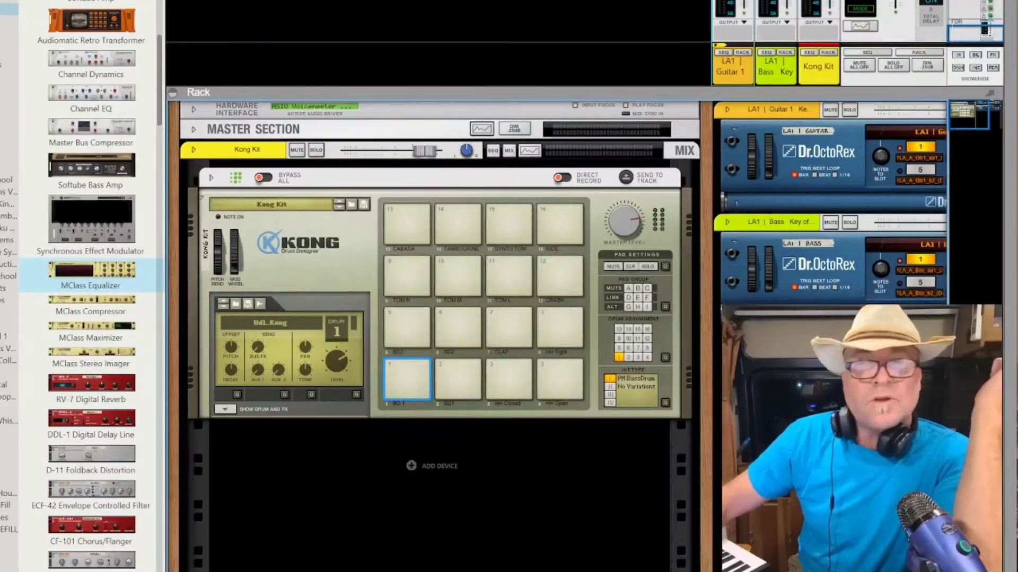
pyautogui.click(407, 380)
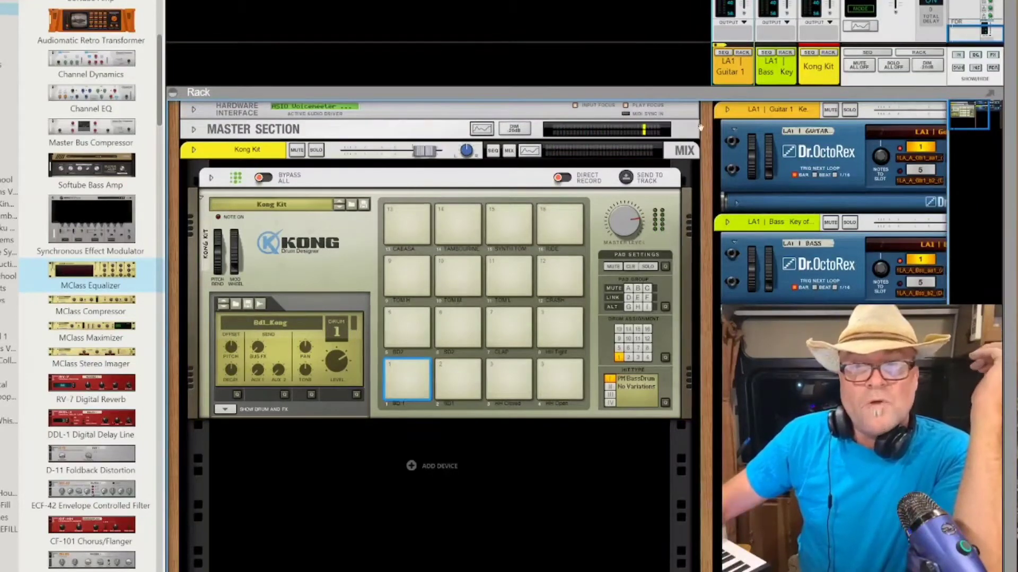
# Step: Route the Kong Kit channel to a new output bus and rename it 'cut'
pyautogui.rightClick(819, 66)
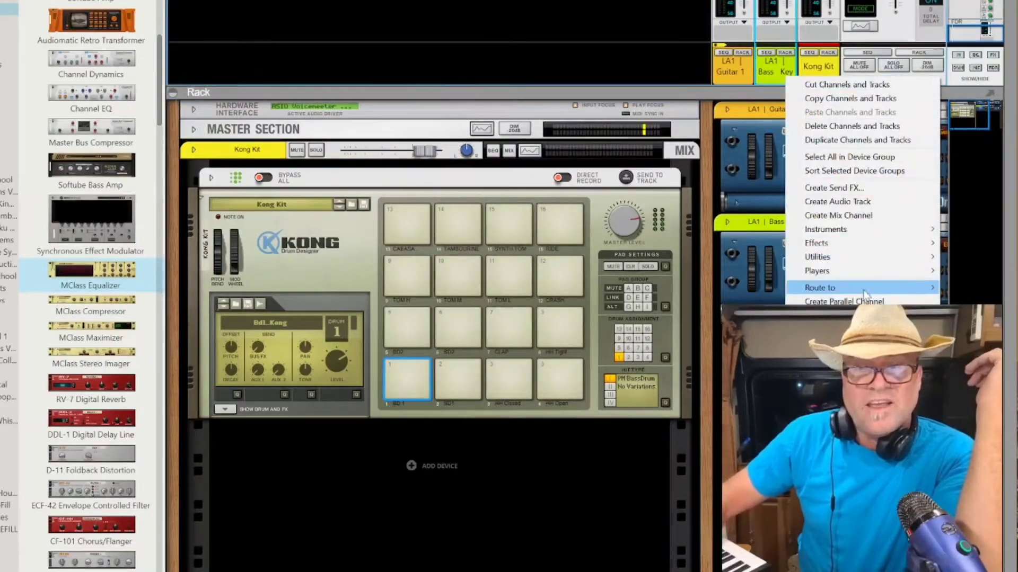
pyautogui.moveTo(863, 288)
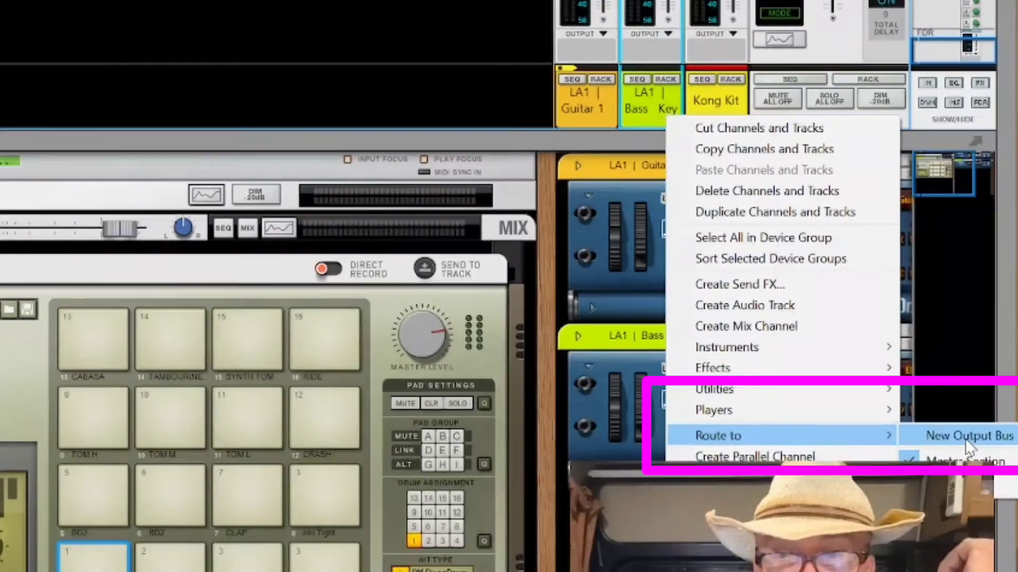
pyautogui.click(964, 434)
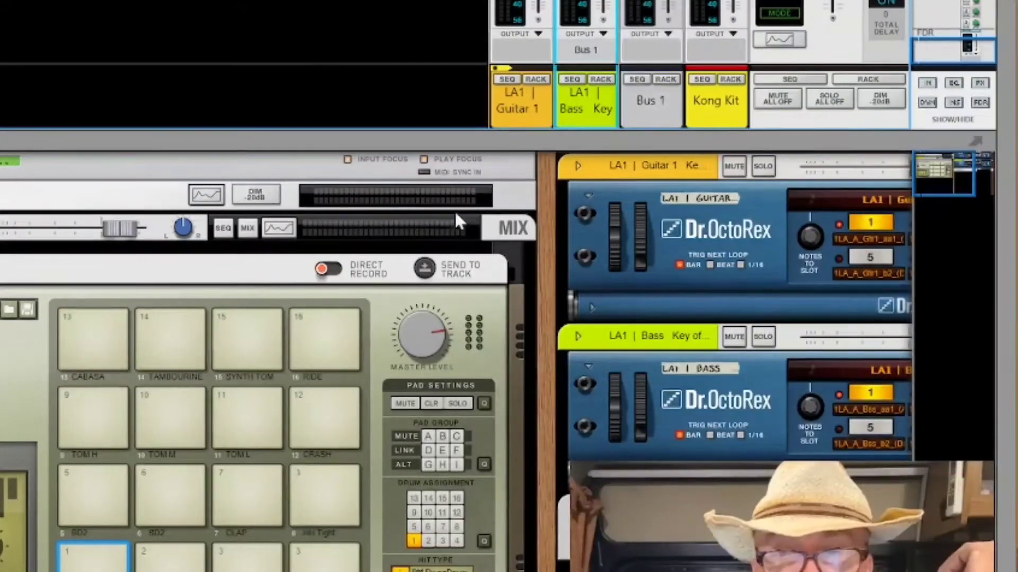
pyautogui.doubleClick(649, 100)
pyautogui.write('cut')
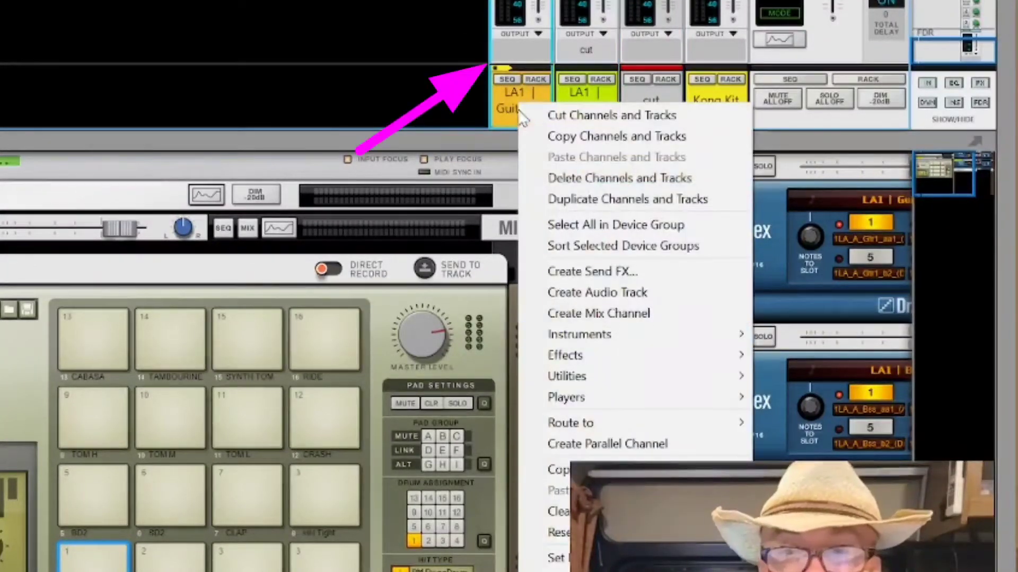
pyautogui.moveTo(592, 423)
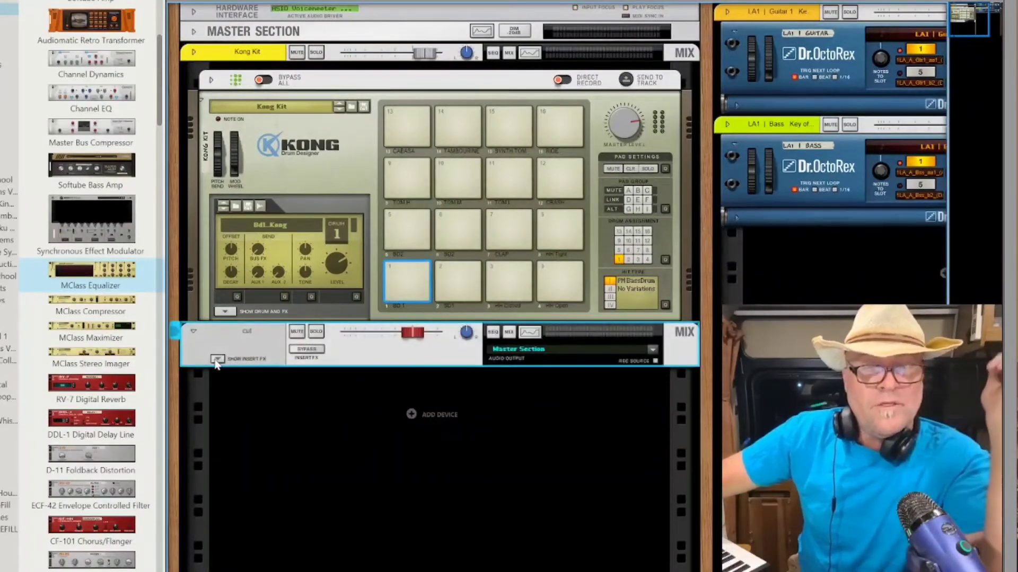
# Step: Combine the cut bus's MClass Equalizer insert into a Combinator
pyautogui.click(217, 358)
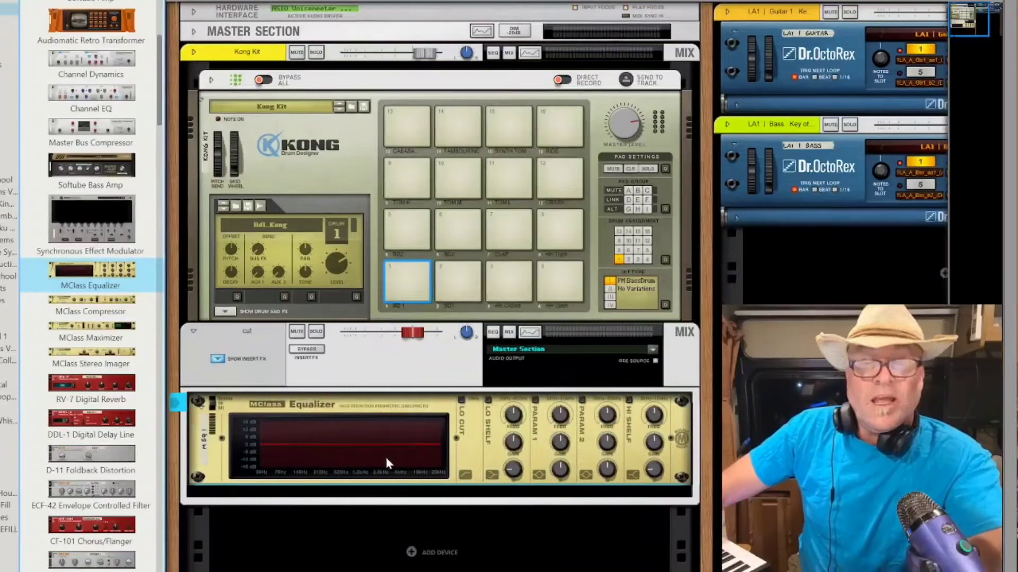
pyautogui.rightClick(389, 462)
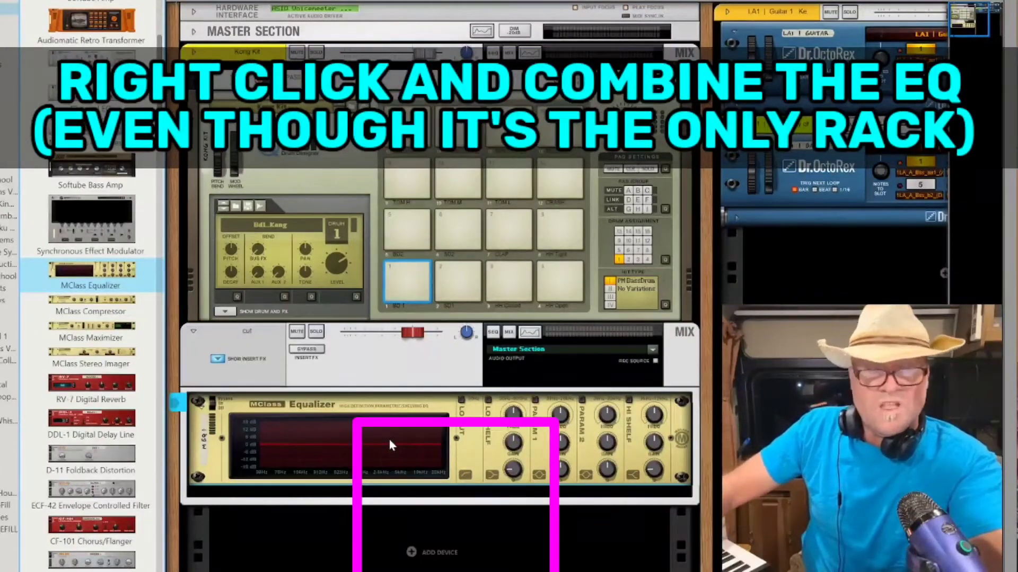
pyautogui.rightClick(391, 444)
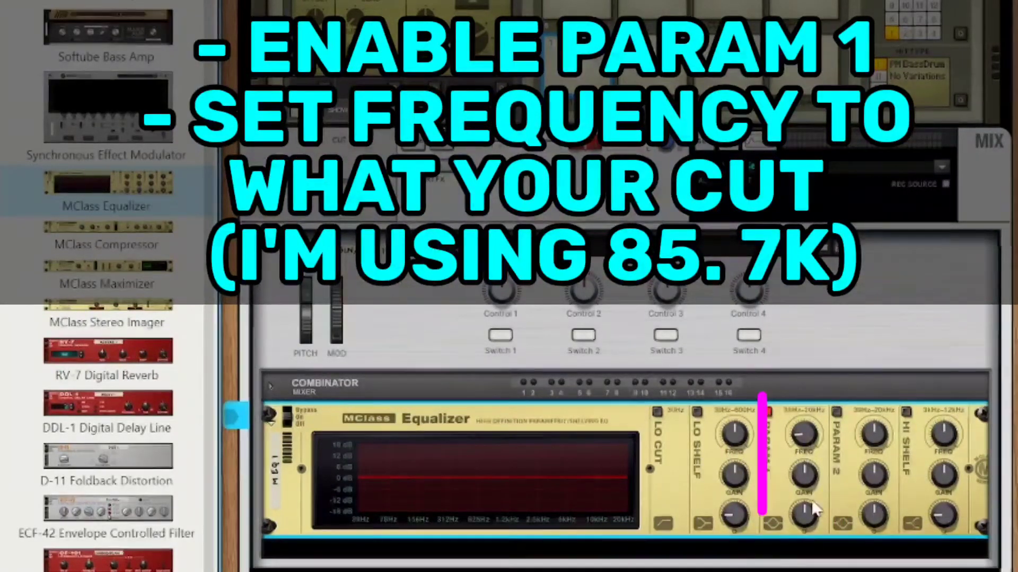
# Step: Narrow the first parametric band's Q to its tightest setting
pyautogui.click(765, 413)
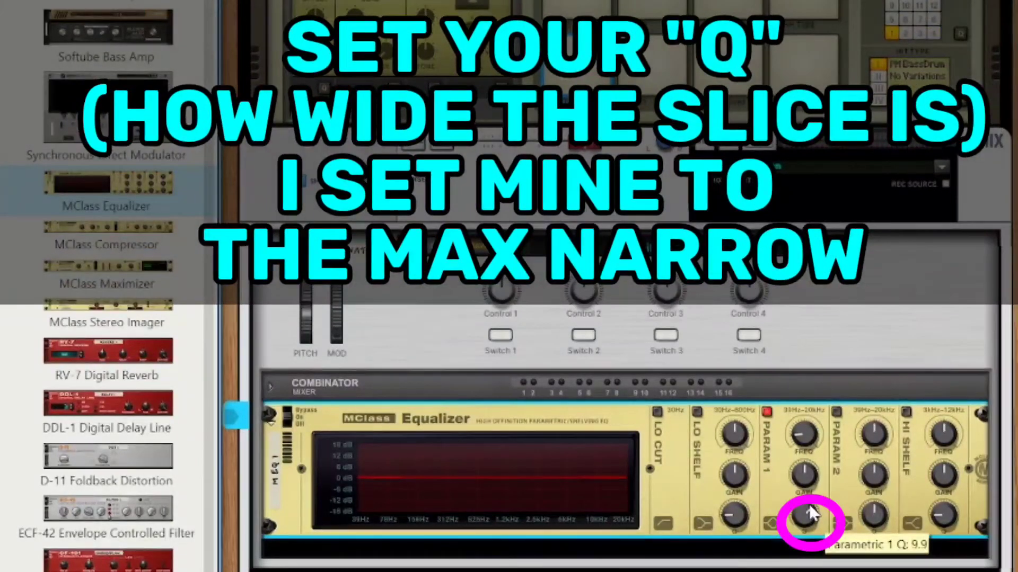
pyautogui.moveTo(807, 519); pyautogui.dragTo(818, 493)
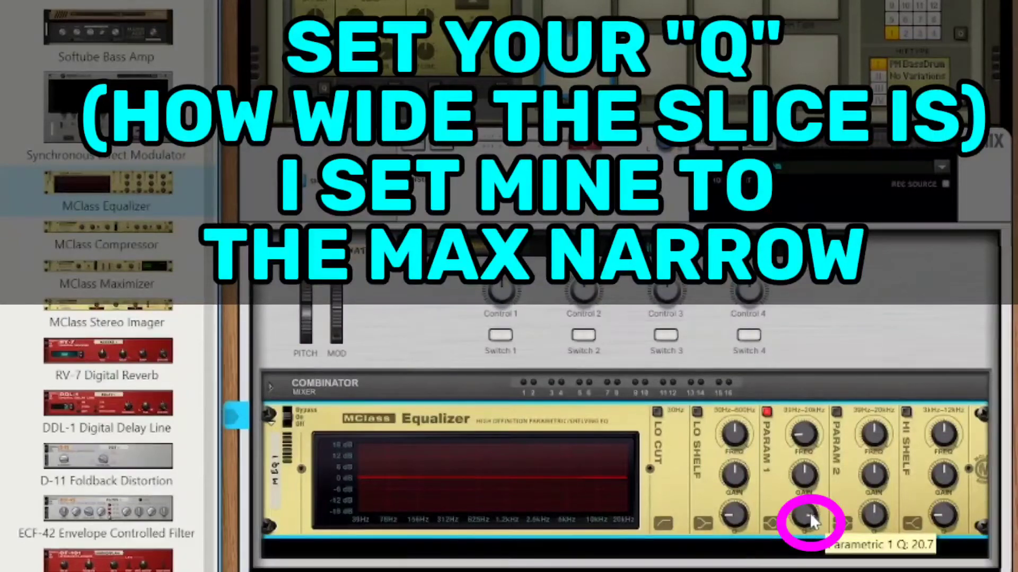
pyautogui.moveTo(807, 519); pyautogui.dragTo(807, 532)
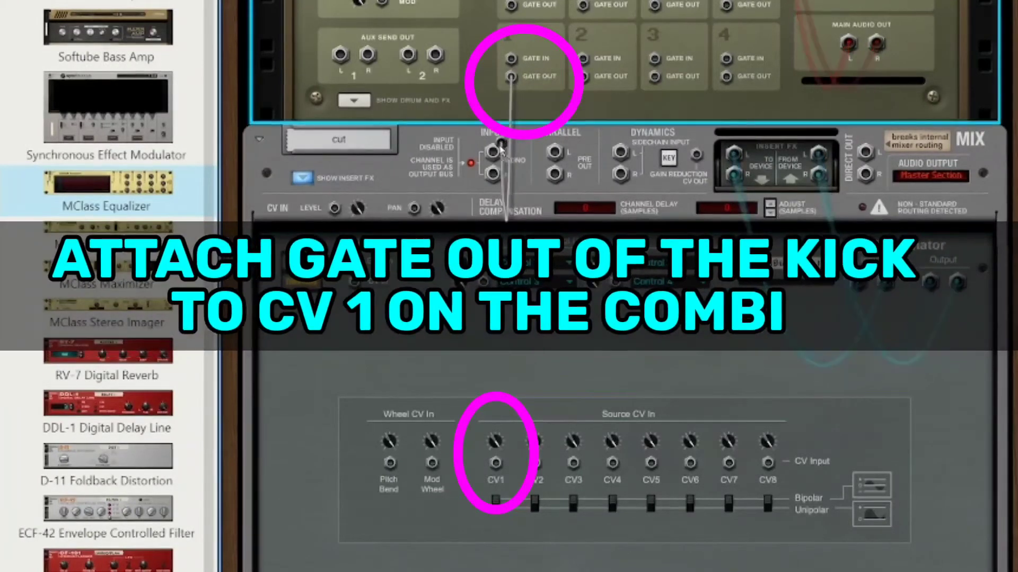
# Step: Cable the Kong kick pad's Gate Out to the Combinator's CV1 Source CV In
pyautogui.moveTo(510, 76); pyautogui.dragTo(495, 463)
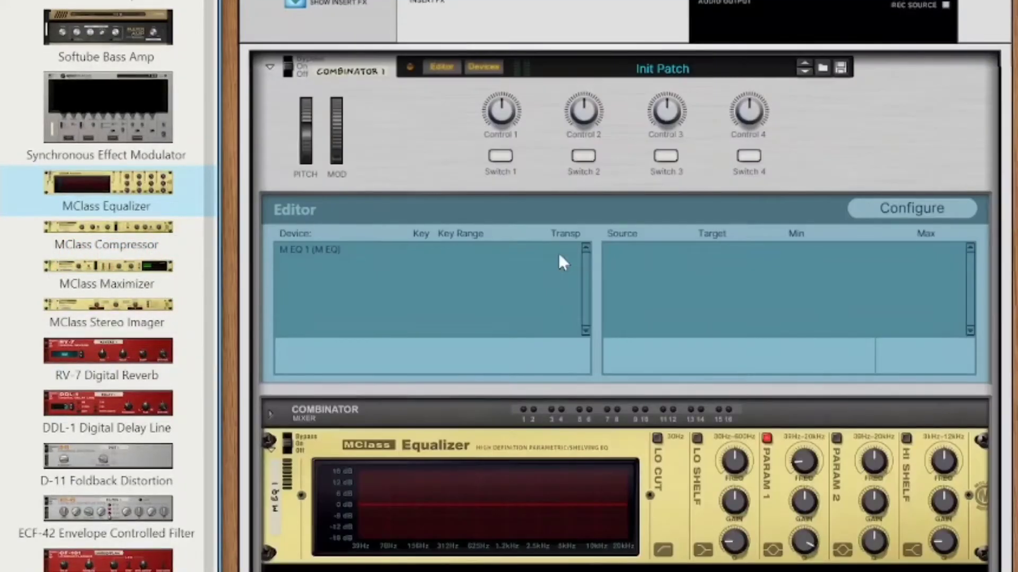
pyautogui.moveTo(575, 331)
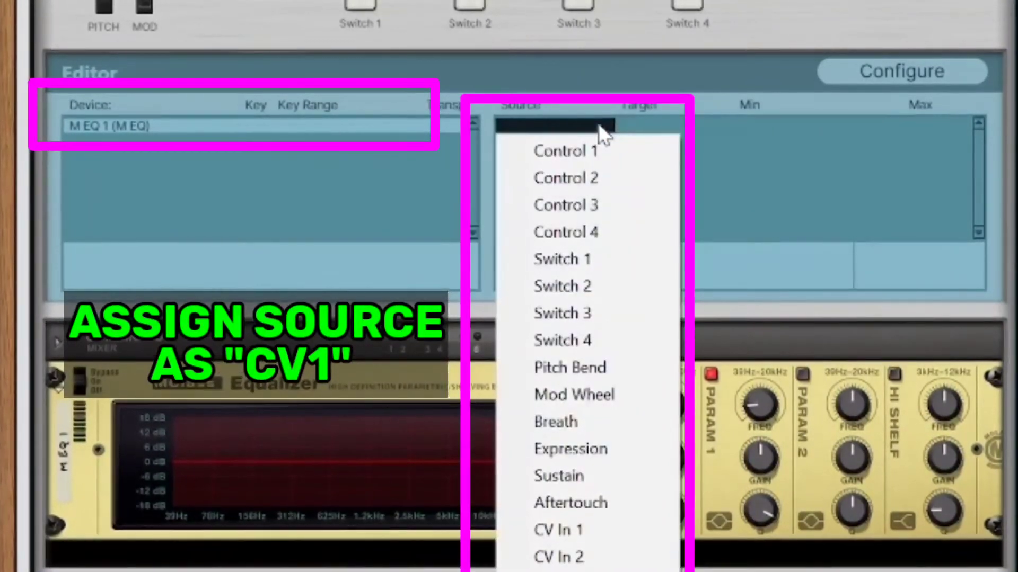
pyautogui.moveTo(561, 534)
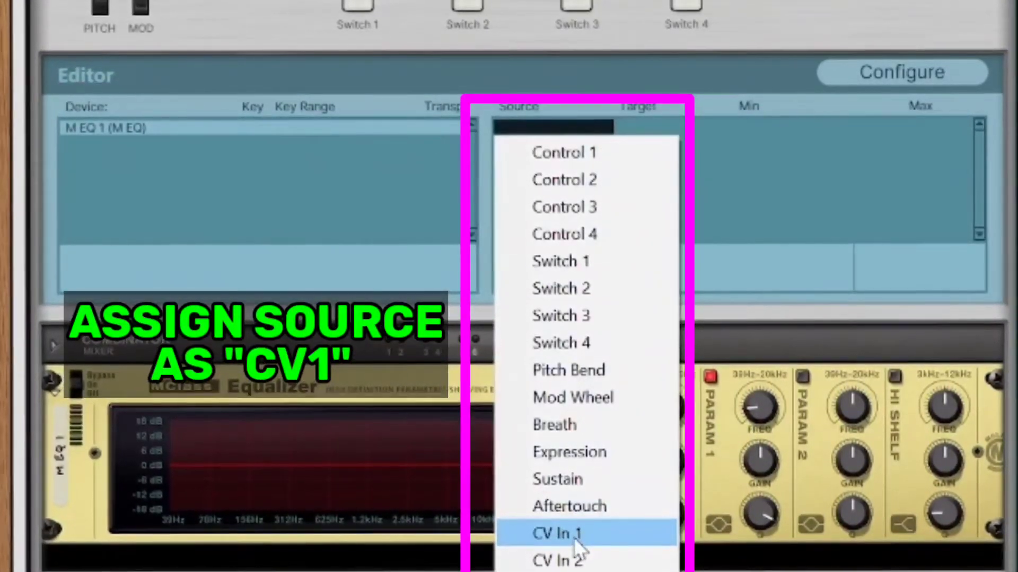
# Step: Map CV In 1 to Effect > Parametric 1 Gain, spanning -64 to 63
pyautogui.click(566, 533)
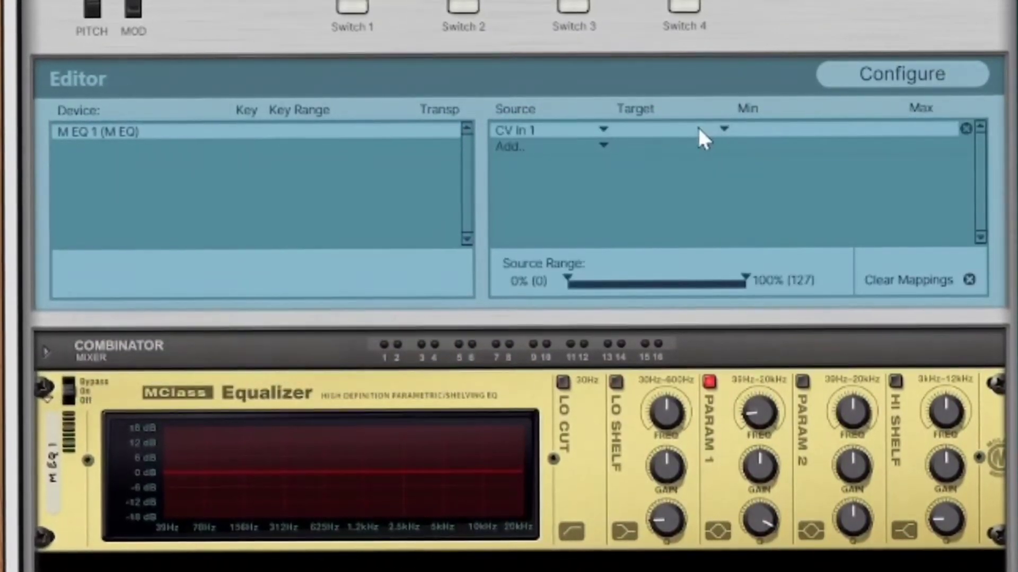
pyautogui.click(723, 128)
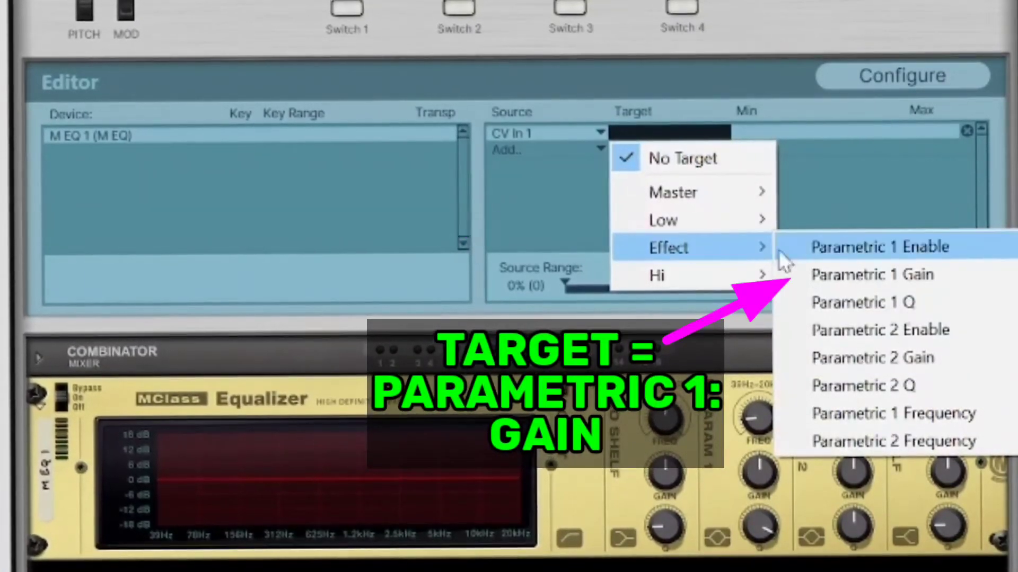
pyautogui.moveTo(857, 278)
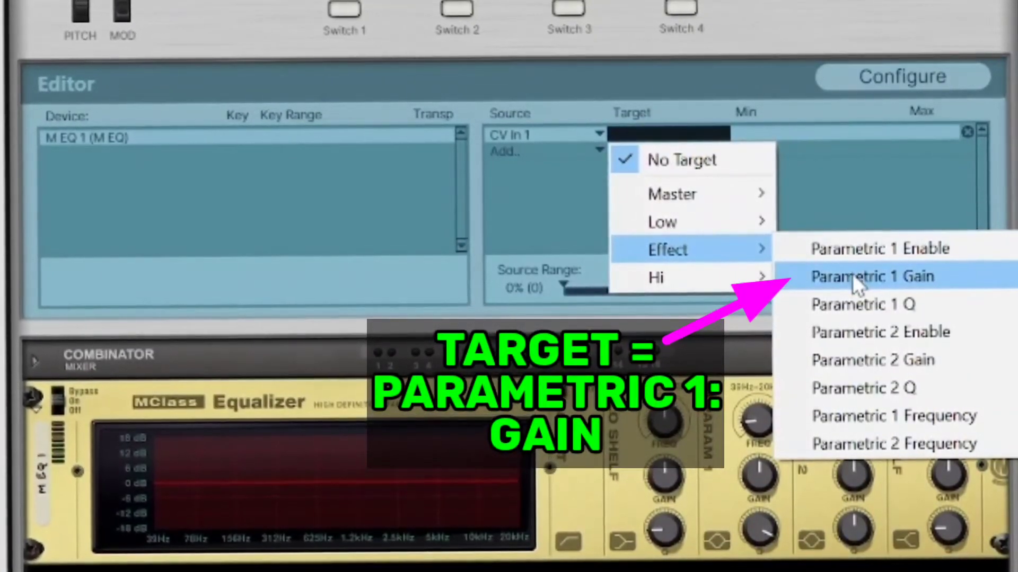
pyautogui.click(863, 276)
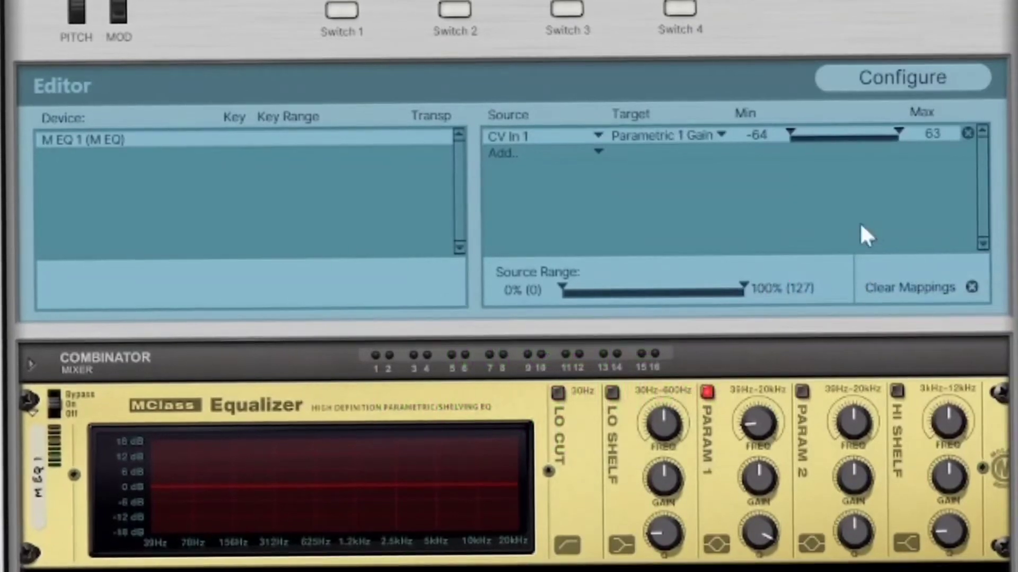
pyautogui.moveTo(776, 153)
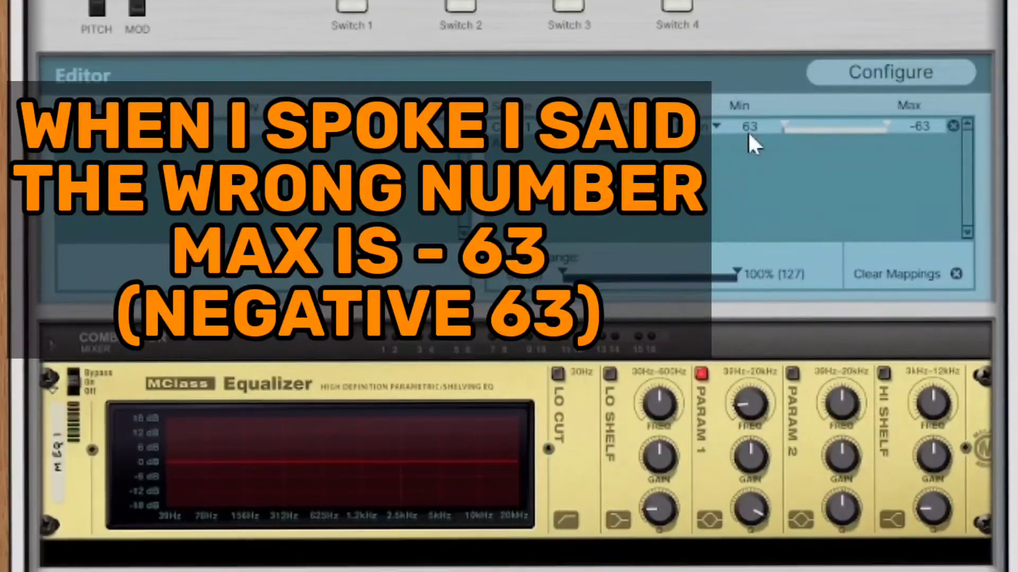
pyautogui.moveTo(984, 207)
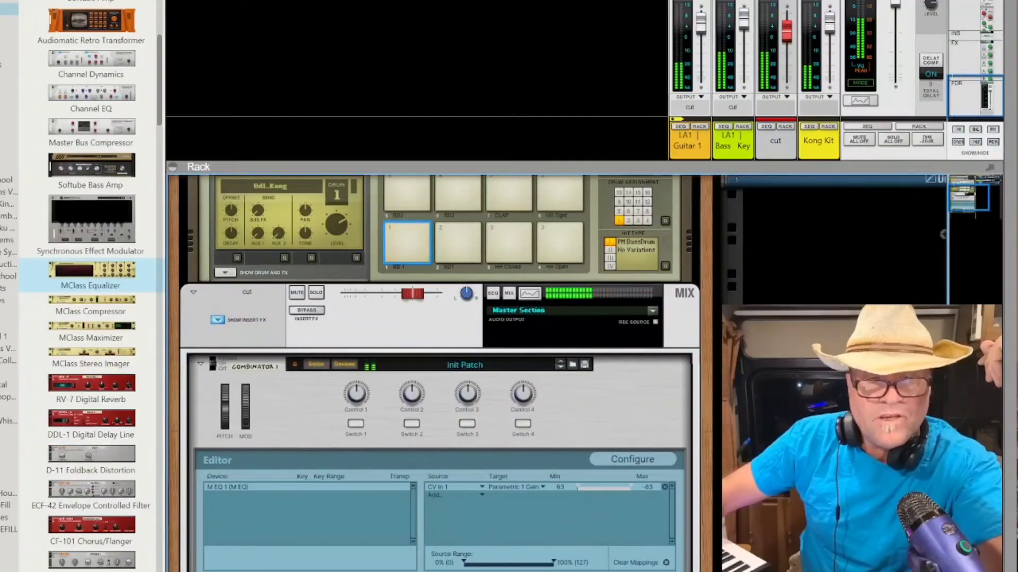
pyautogui.moveTo(427, 445)
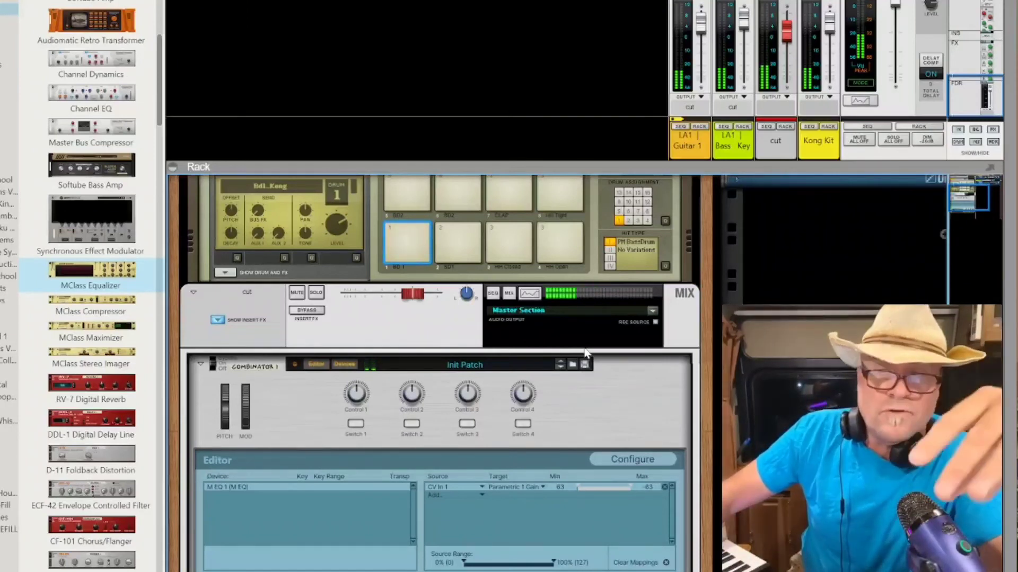
pyautogui.moveTo(645, 307)
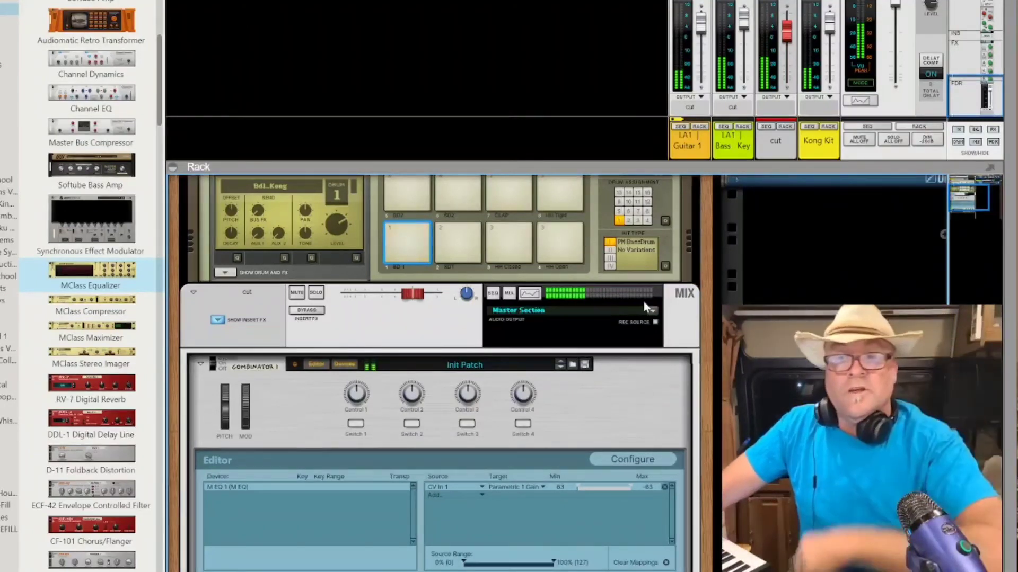